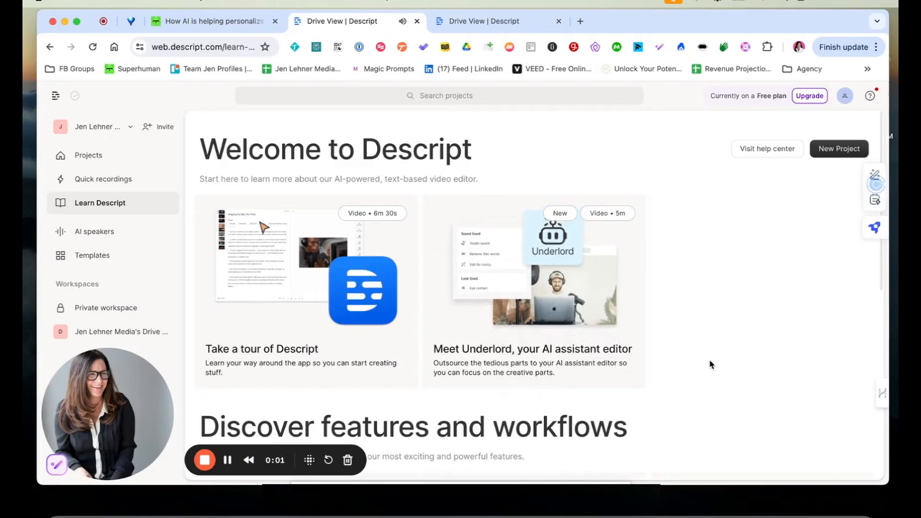
mouse_move(693, 360)
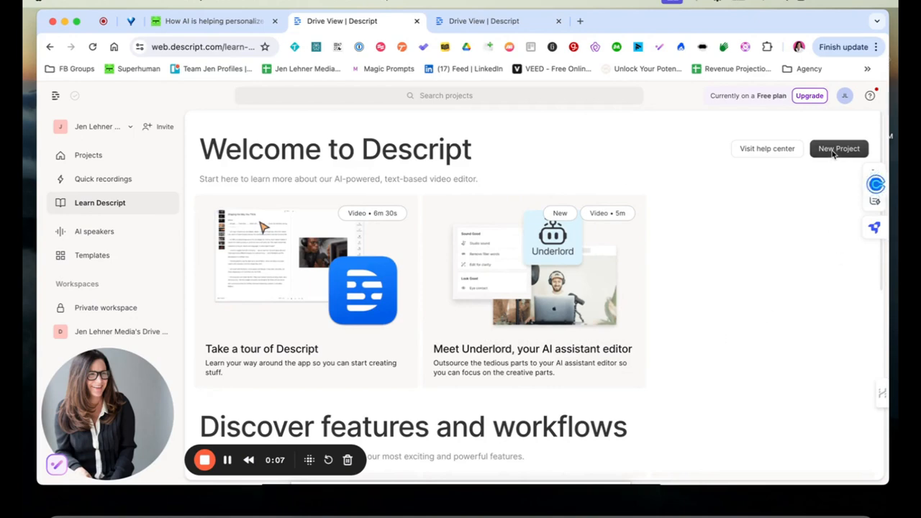
- Bring up the New Project choices: video, audio, or remote recording
click(839, 148)
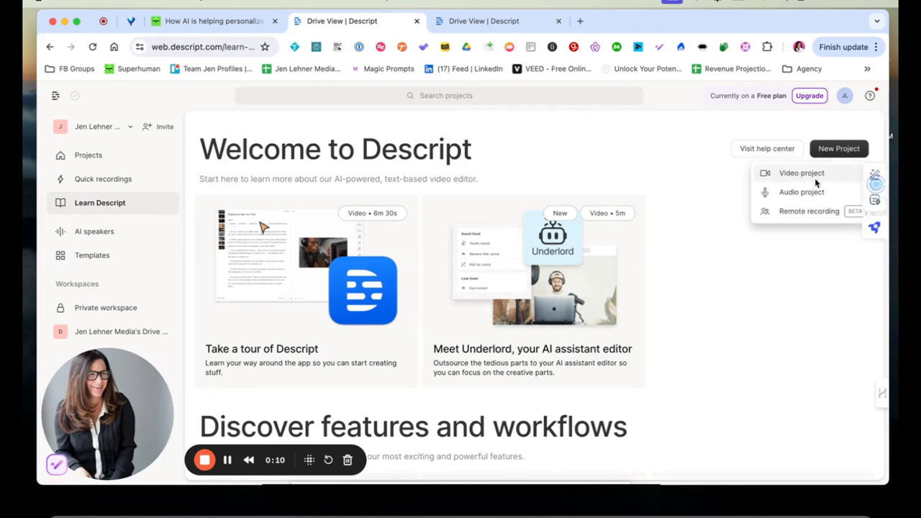
- Start a video project named 'YouTube' from the imported YouTube clip with its transcript and Underlord panel
click(801, 173)
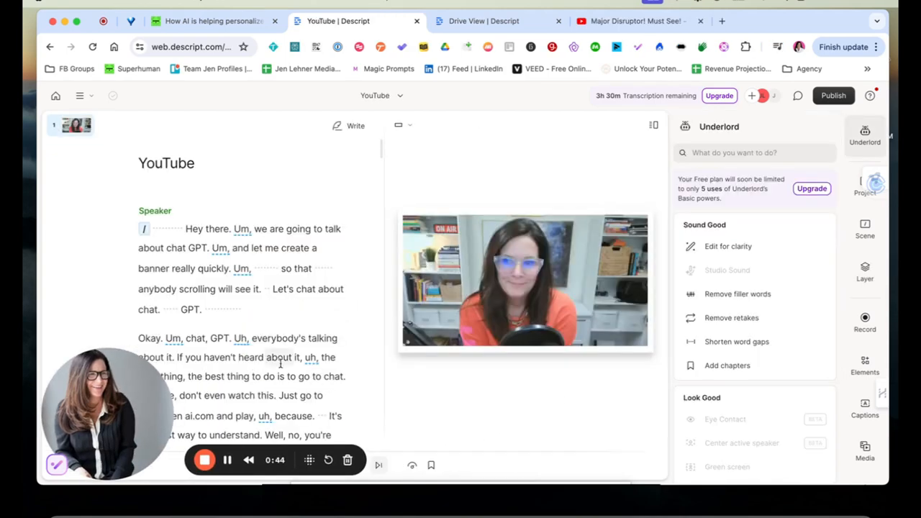
click(525, 279)
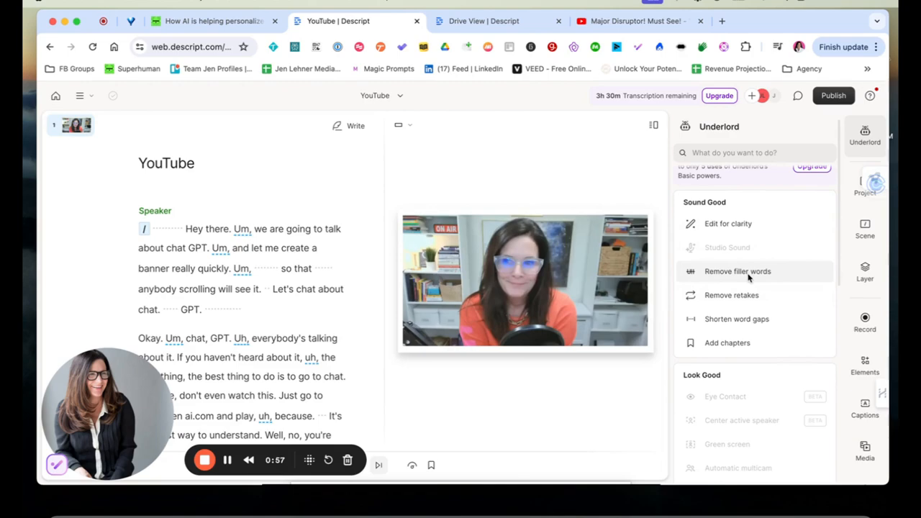
- Remove all filler words from the transcript and return to Underlord's option list
click(737, 271)
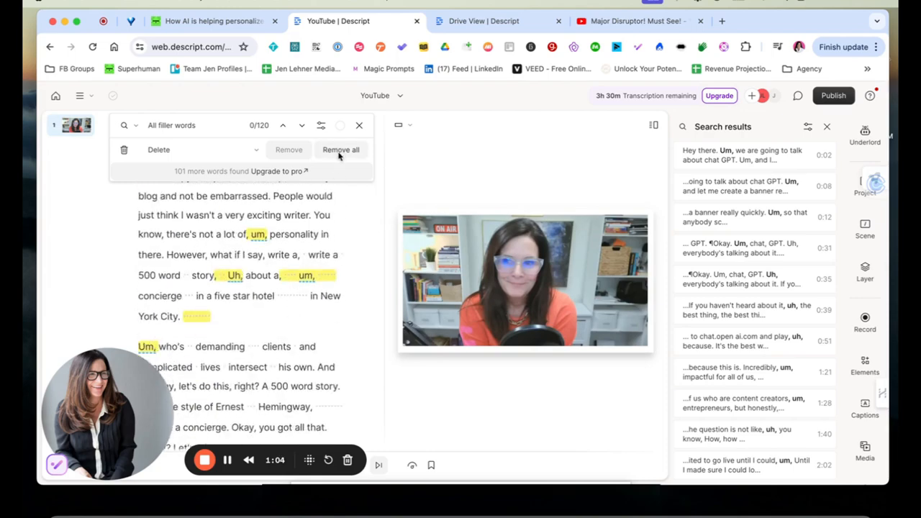
click(340, 150)
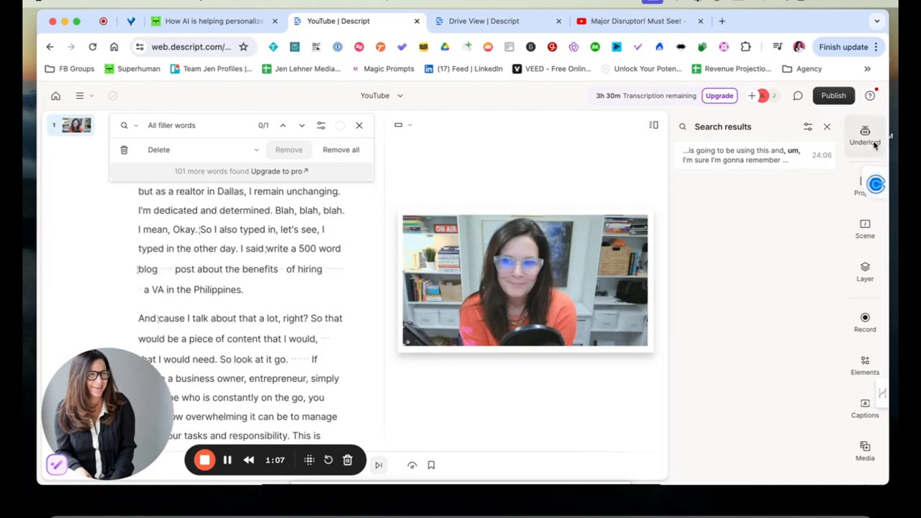
click(863, 135)
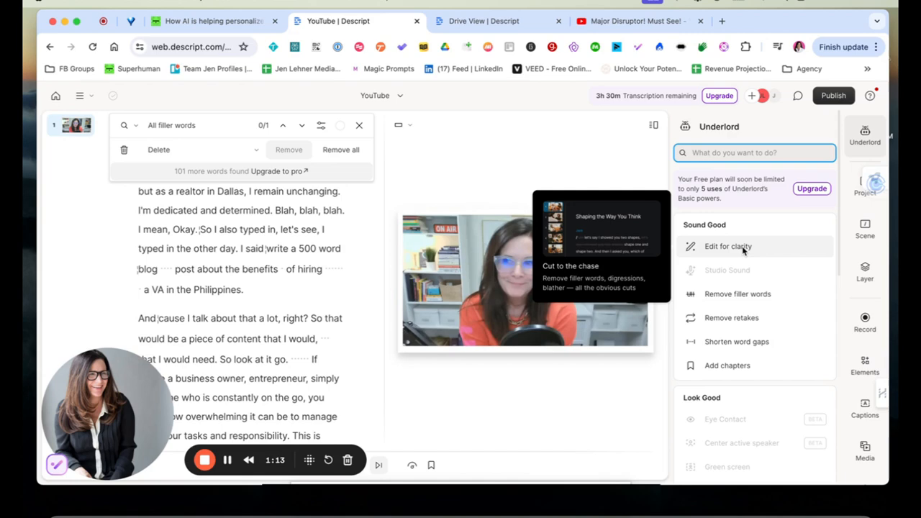
- Run Underlord's Edit for clarity and review its struck-through suggested cuts
click(728, 246)
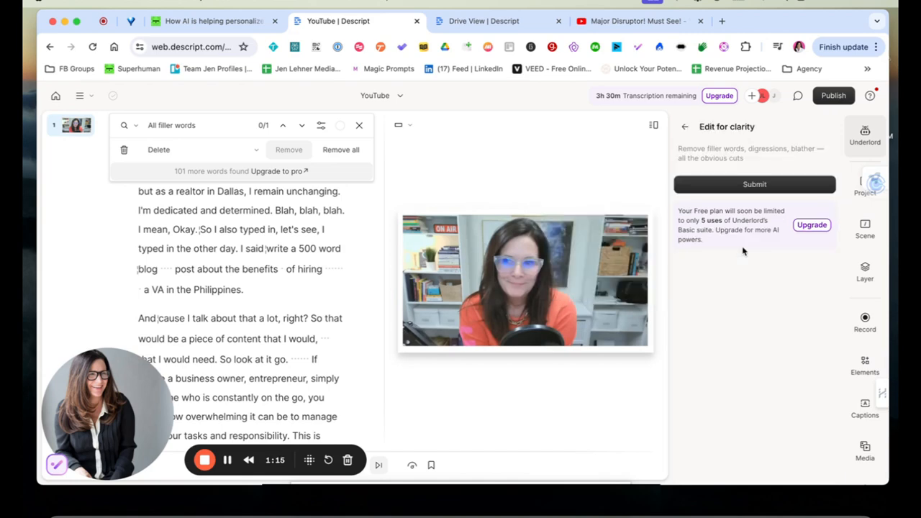
click(754, 184)
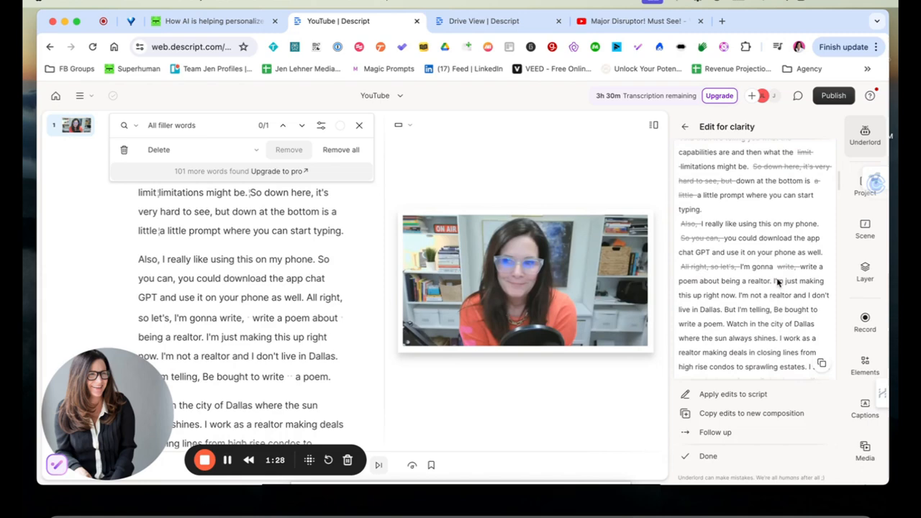
scroll(down, 3)
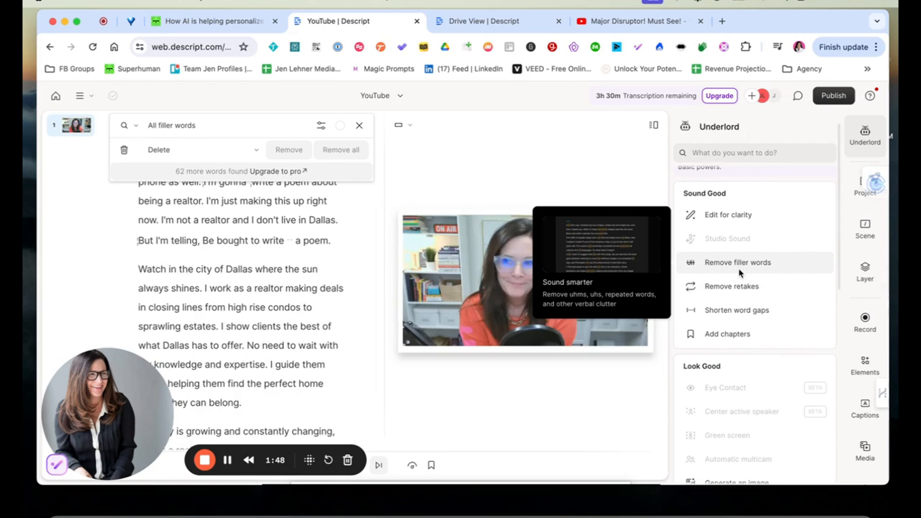
mouse_move(731, 285)
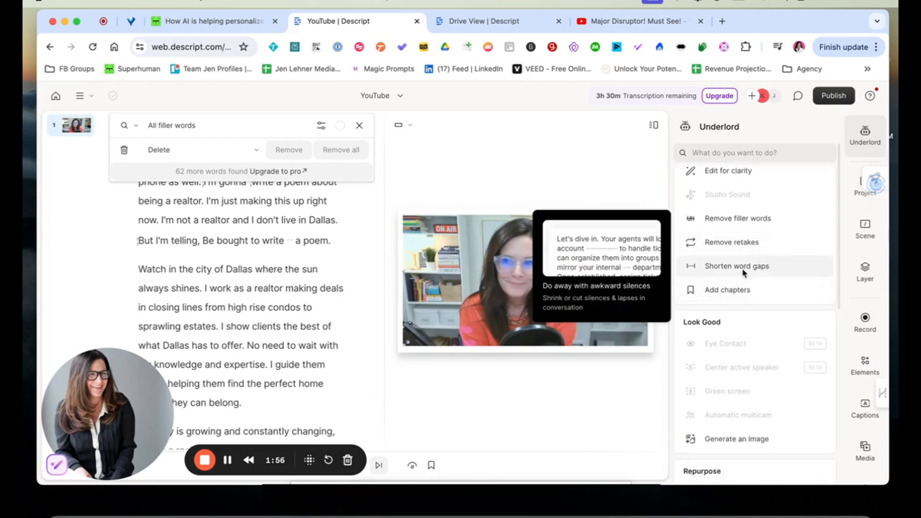
mouse_move(727, 289)
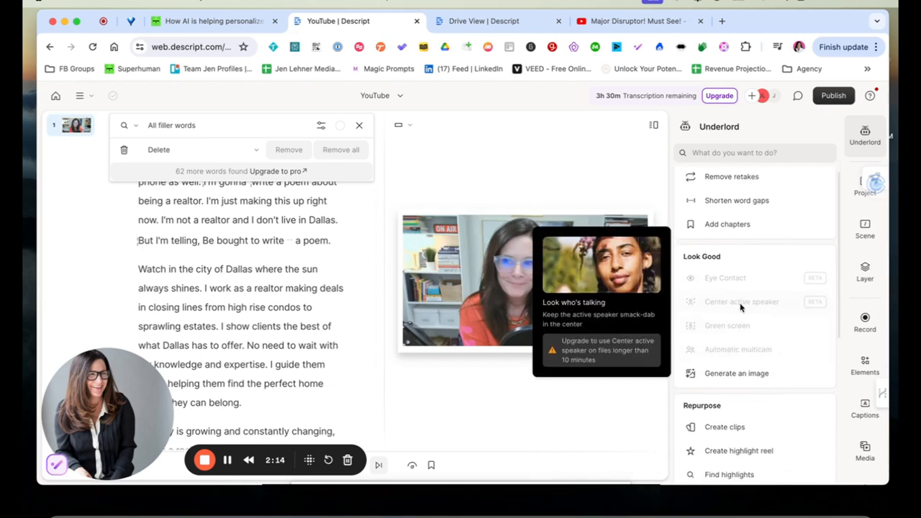
mouse_move(727, 325)
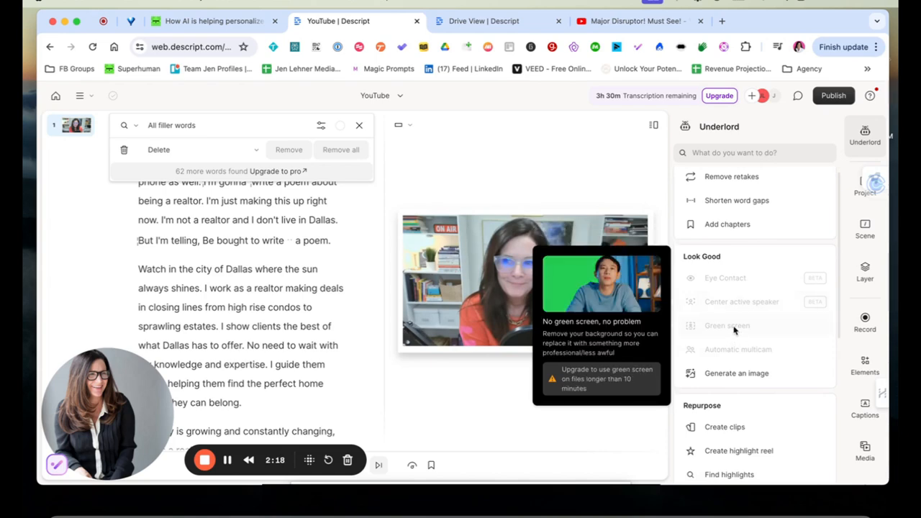
mouse_move(737, 350)
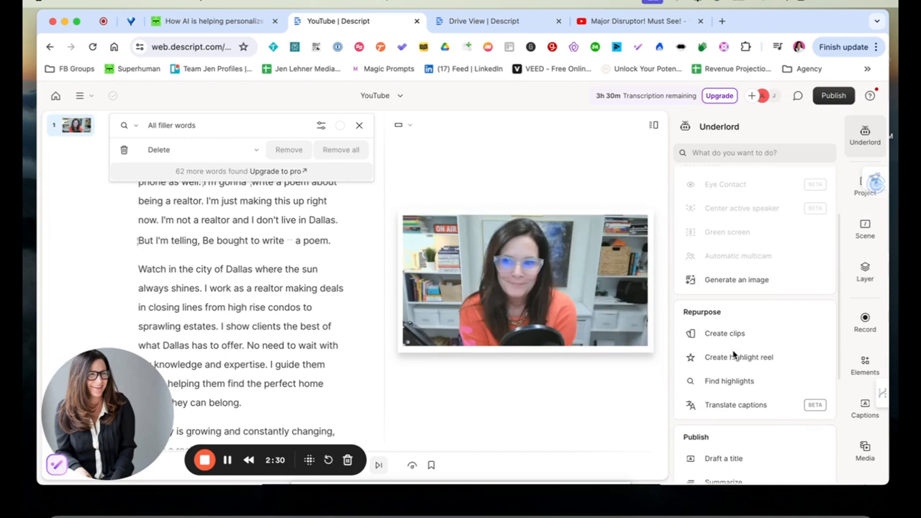
mouse_move(725, 334)
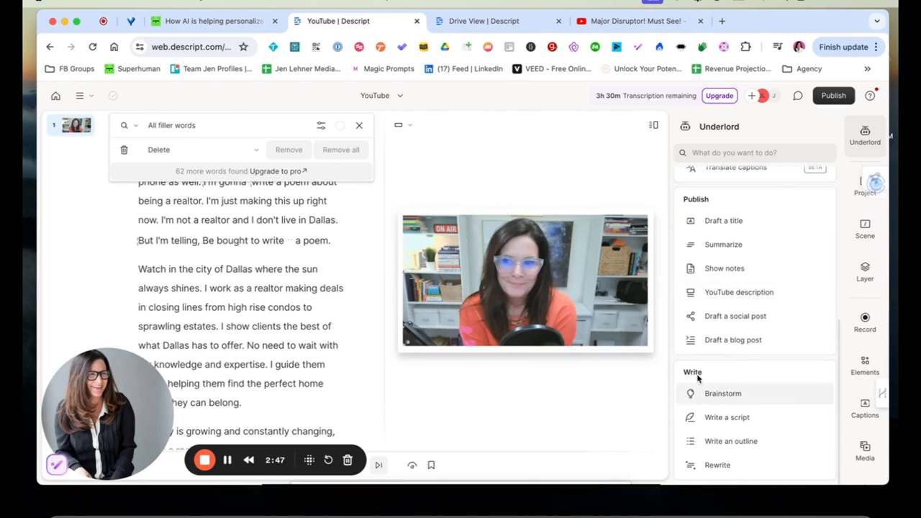
mouse_move(727, 417)
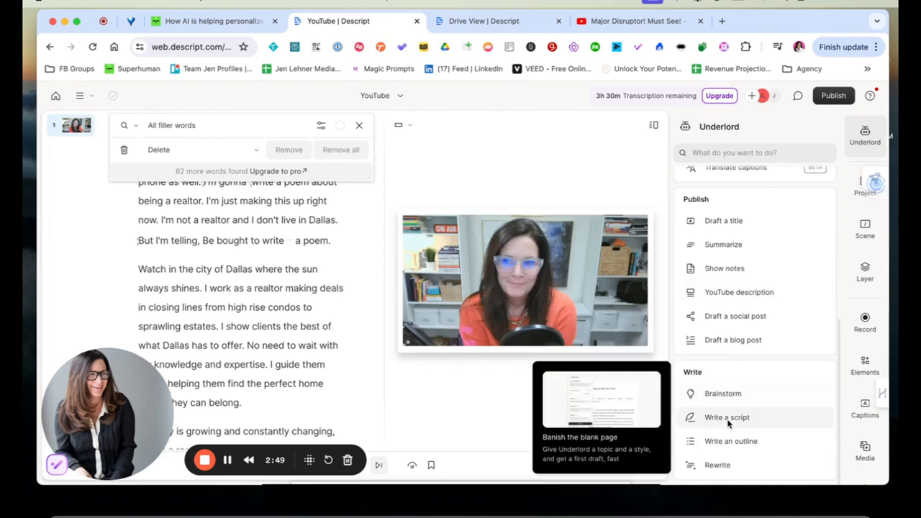
mouse_move(731, 440)
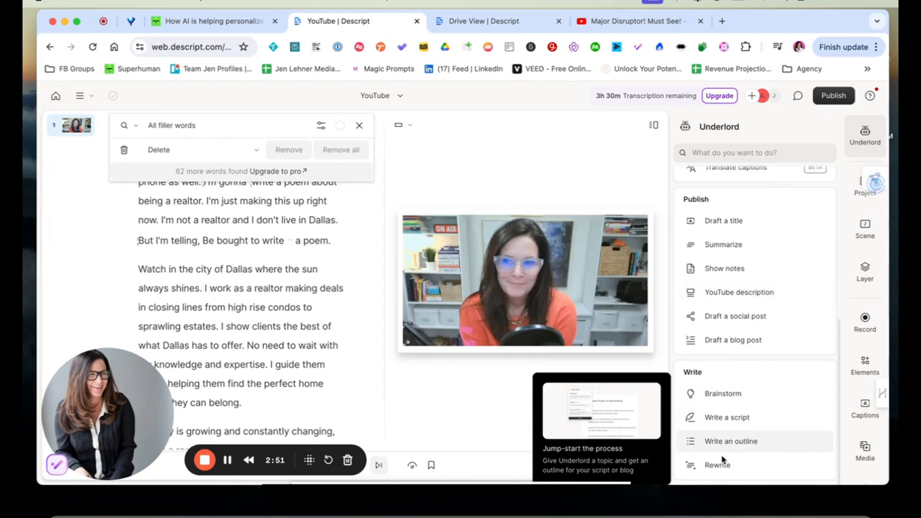